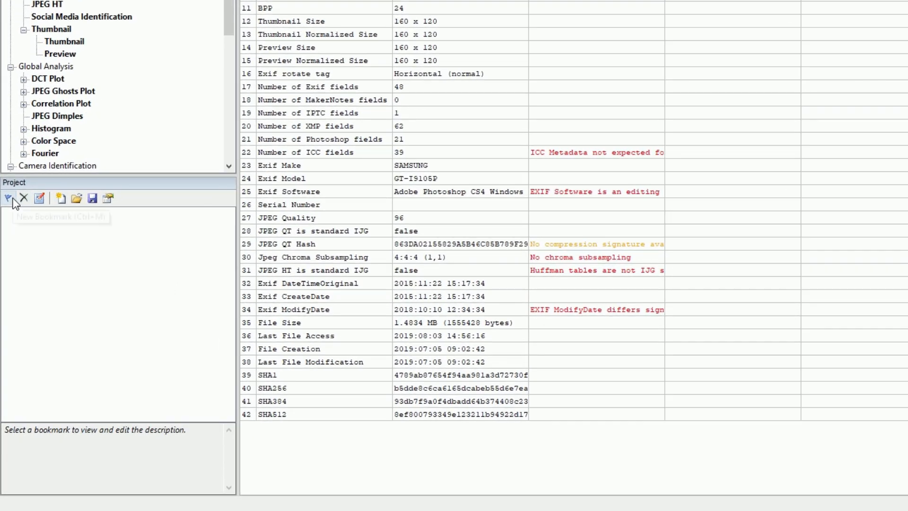
Bookmark the current File Format results as 'File Format - DSC_0023'.
left_click(8, 198)
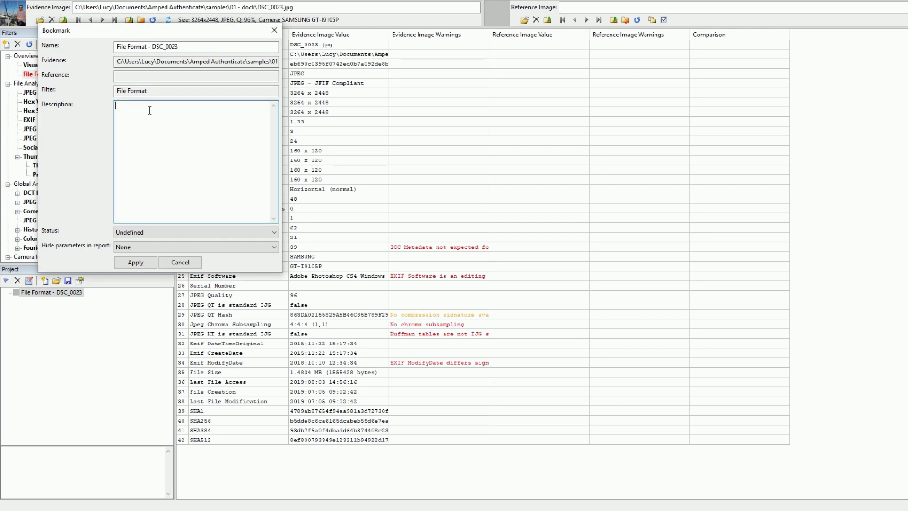
Describe the bookmark as 'EXIF shows editing application' and set its status to Warning.
type("EXIF shows editing")
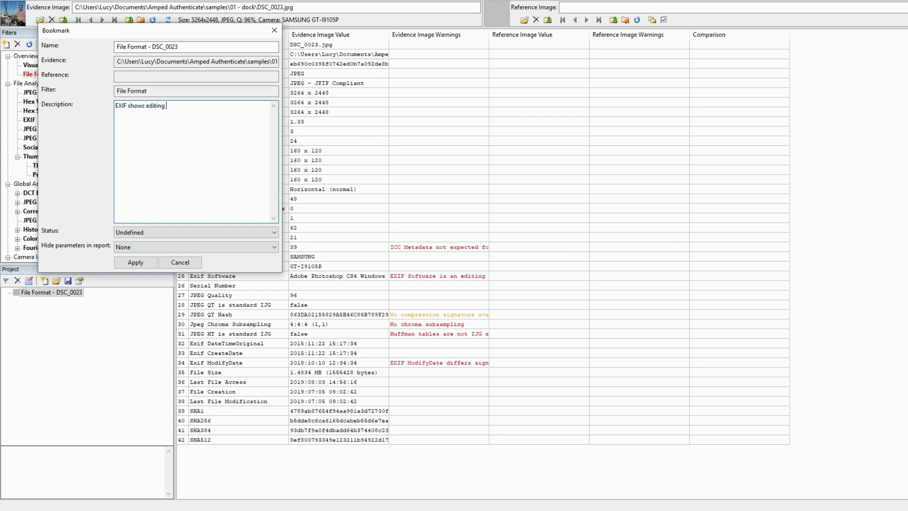
type("application")
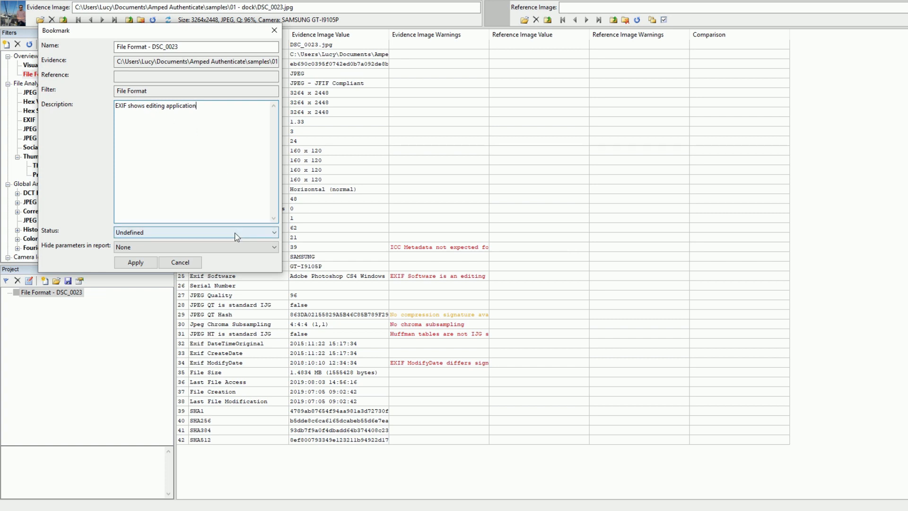
left_click(196, 231)
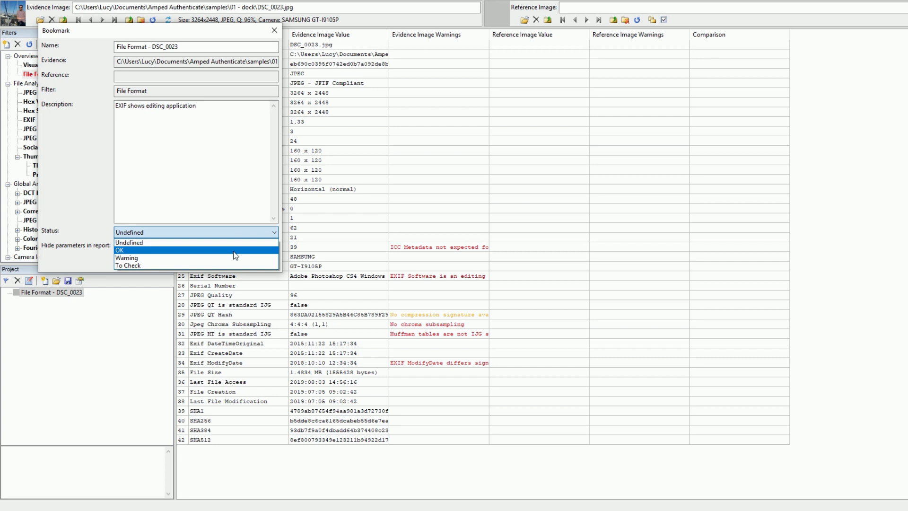
left_click(127, 258)
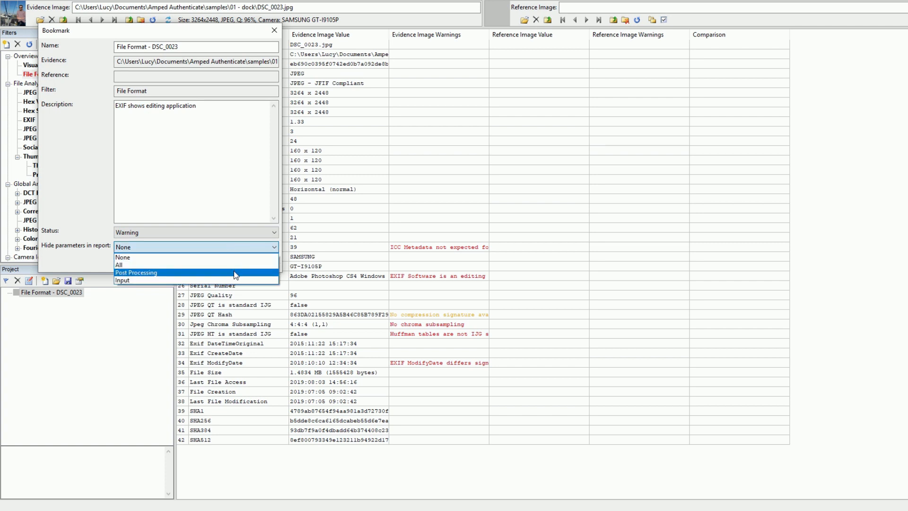
mouse_move(235, 280)
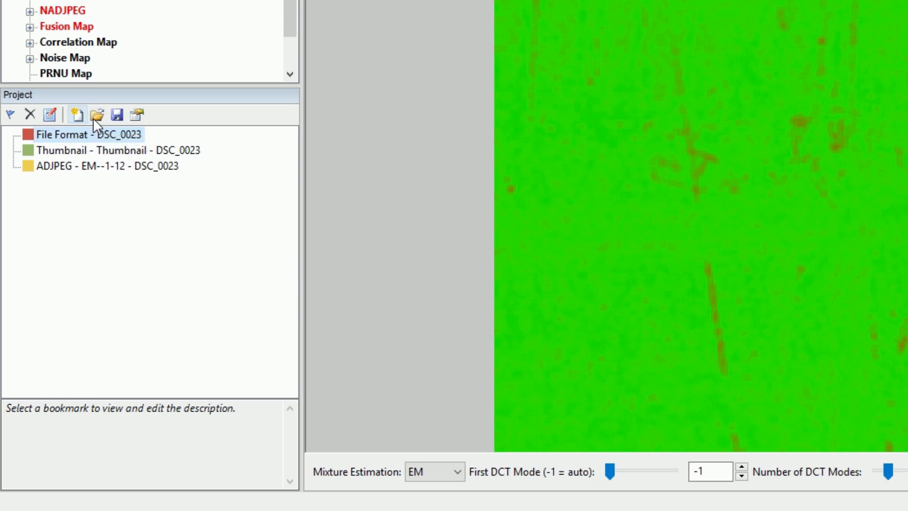
mouse_move(136, 114)
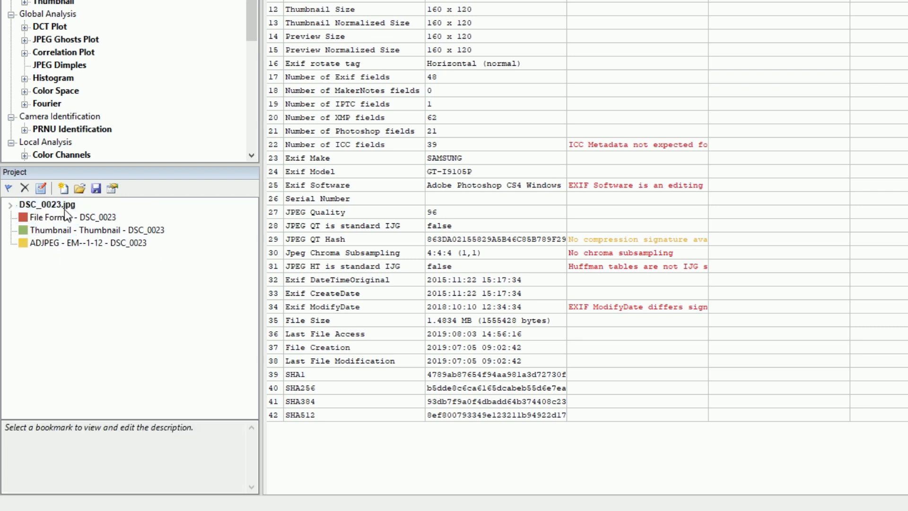
Rename the top folder 'Initial Findings' and bring up the File Format bookmark's actions.
double_click(48, 203)
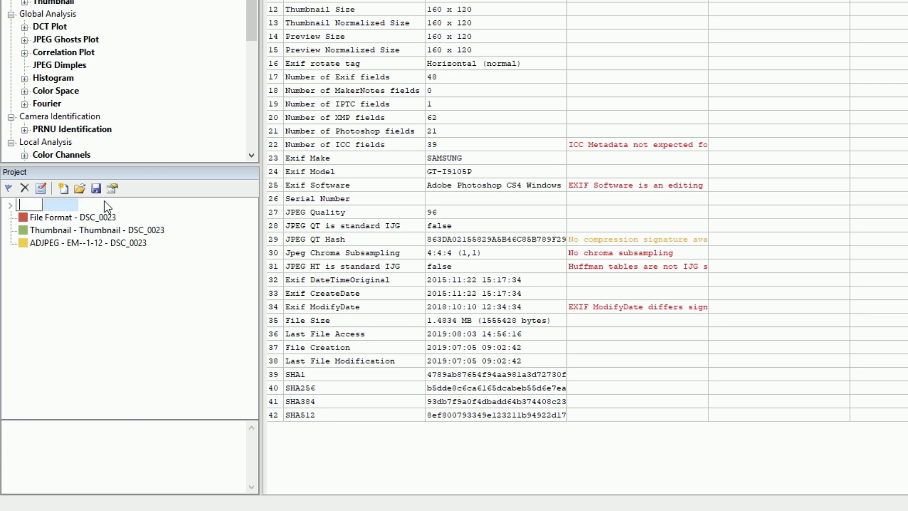
type("Initial Findings")
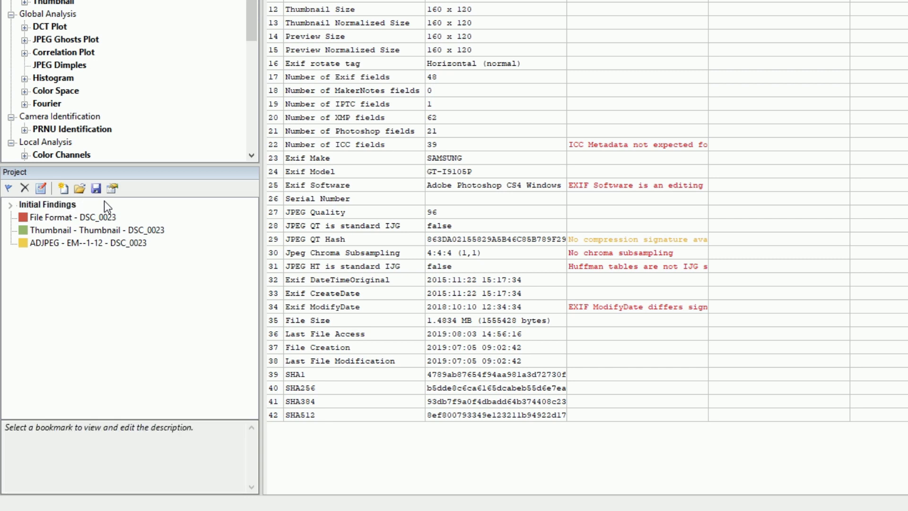
mouse_move(93, 227)
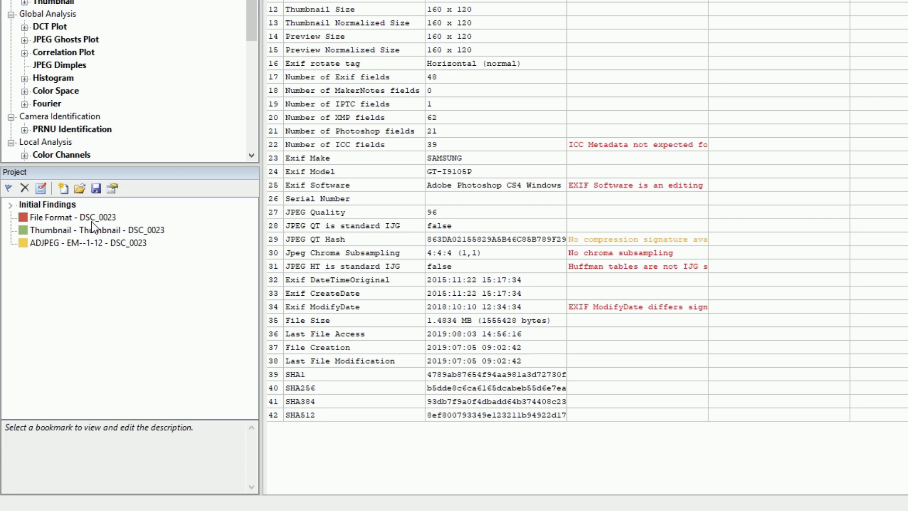
right_click(70, 217)
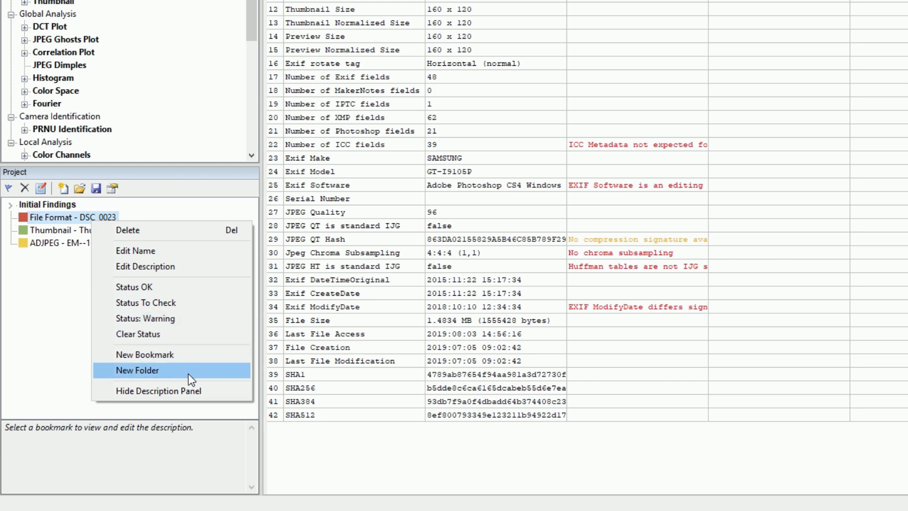
mouse_move(158, 391)
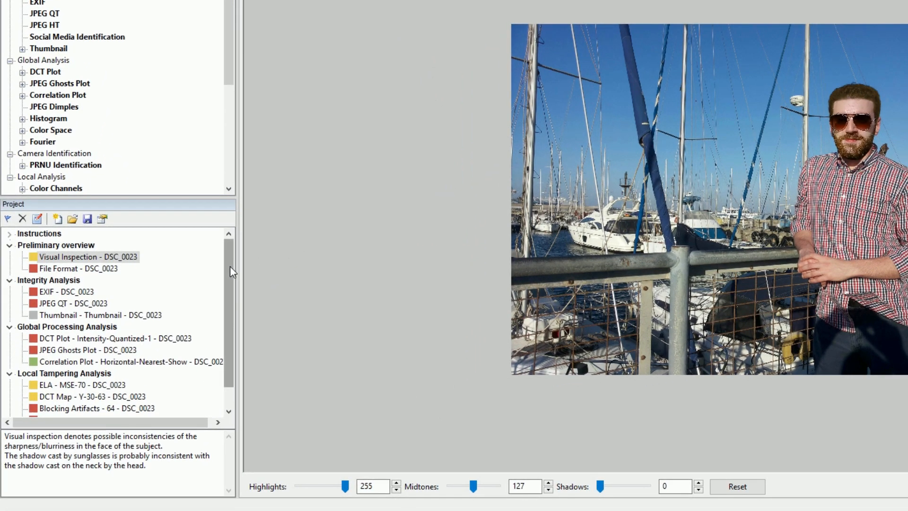
Scroll the sample project's Project panel and select the Conclusions folder to read its summary.
scroll("down", 3)
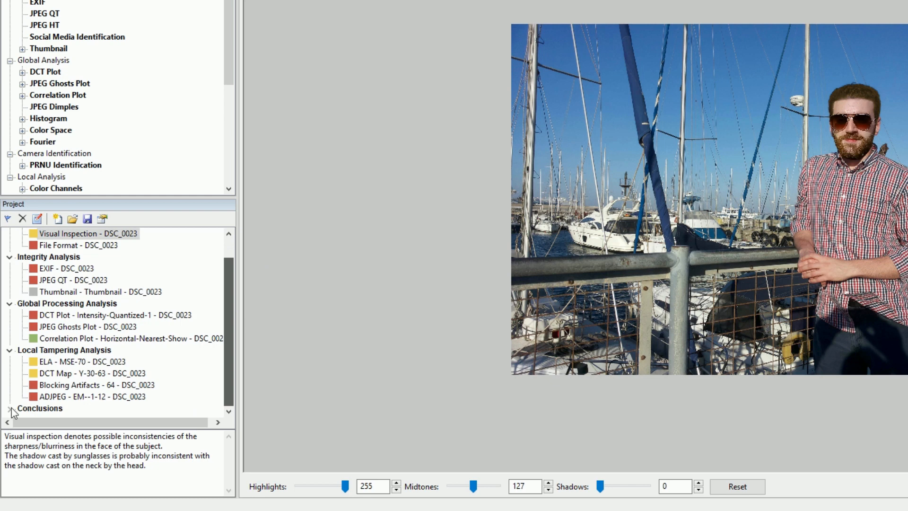
left_click(39, 408)
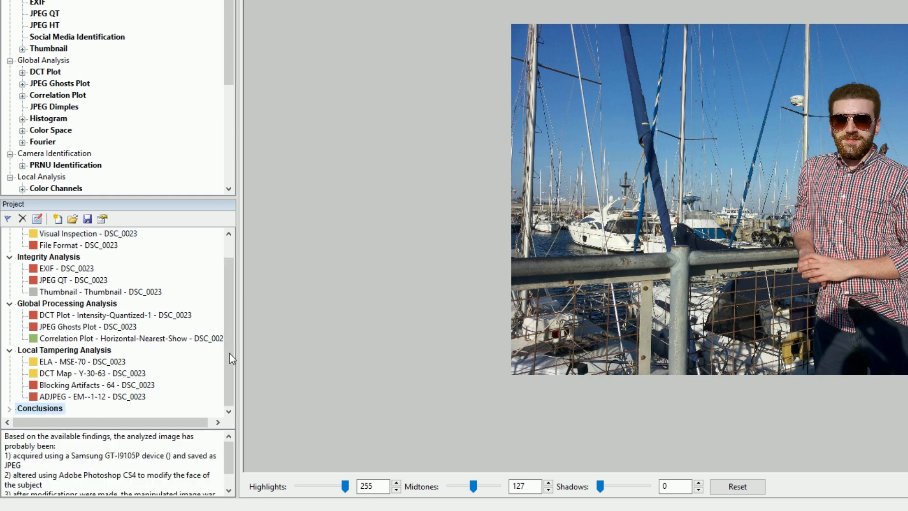
scroll("down", 3)
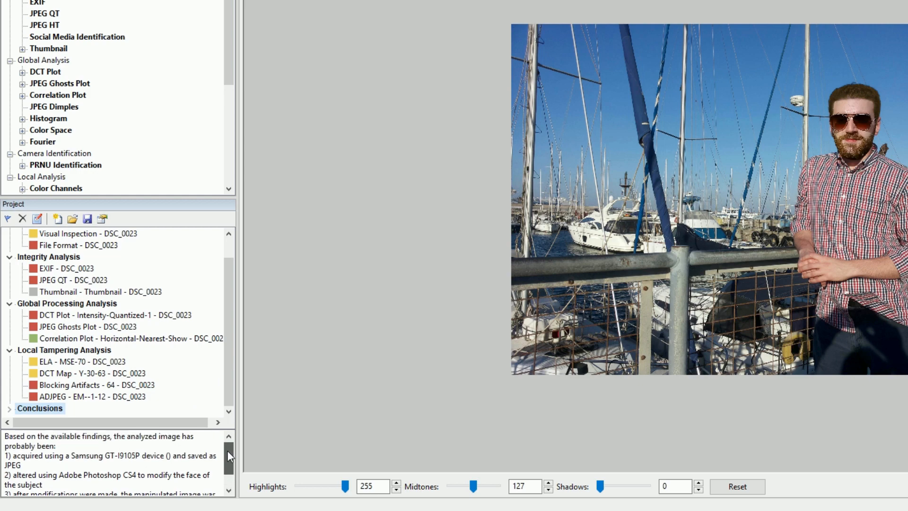
mouse_move(238, 372)
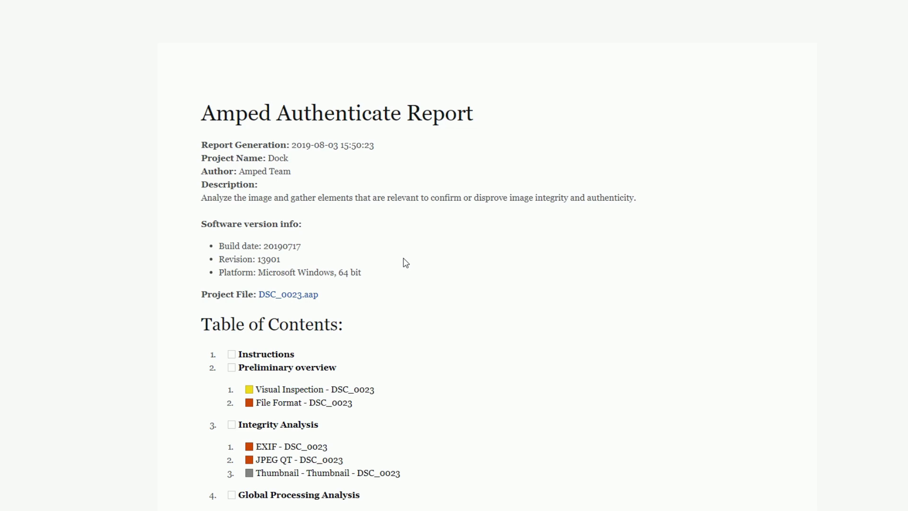
Scroll through the report to the File Format - DSC_0023 section.
scroll("down", 3)
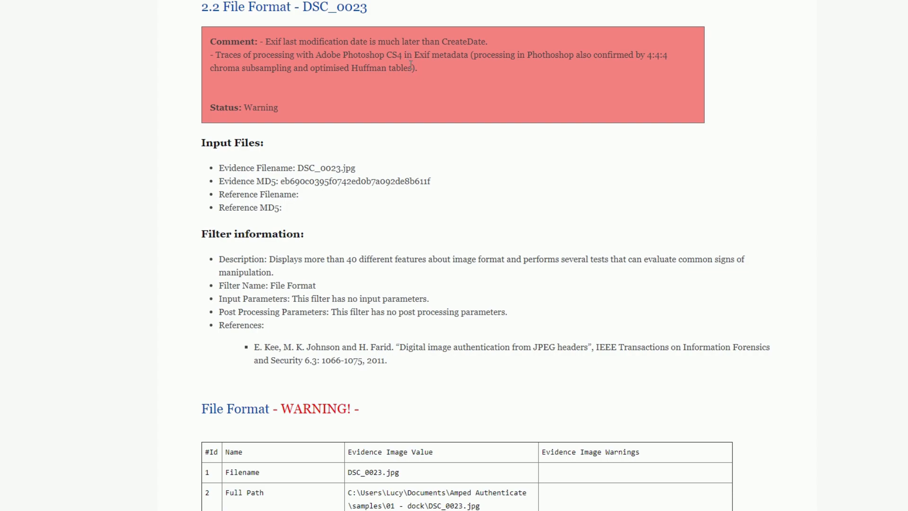
scroll("down", 3)
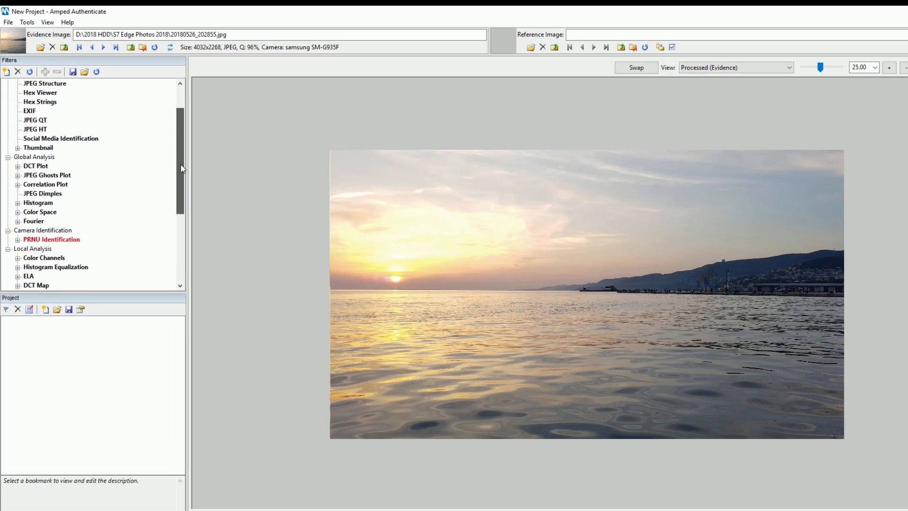
Show PRNU identification results for the samsung SM-G935F reference pattern.
left_click(19, 239)
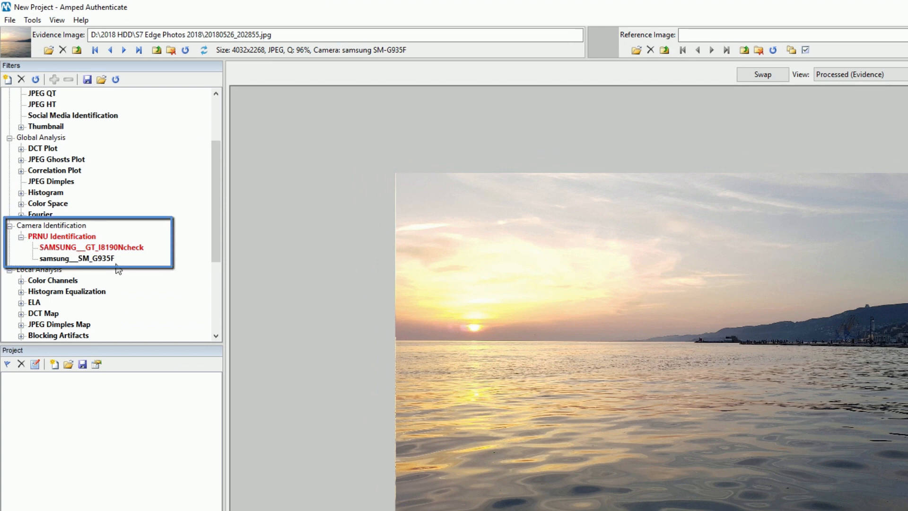
mouse_move(118, 250)
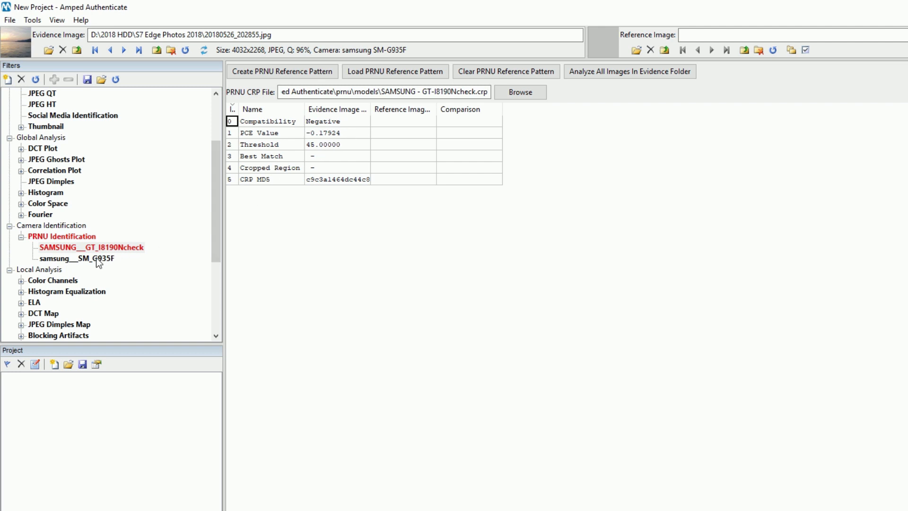
left_click(76, 258)
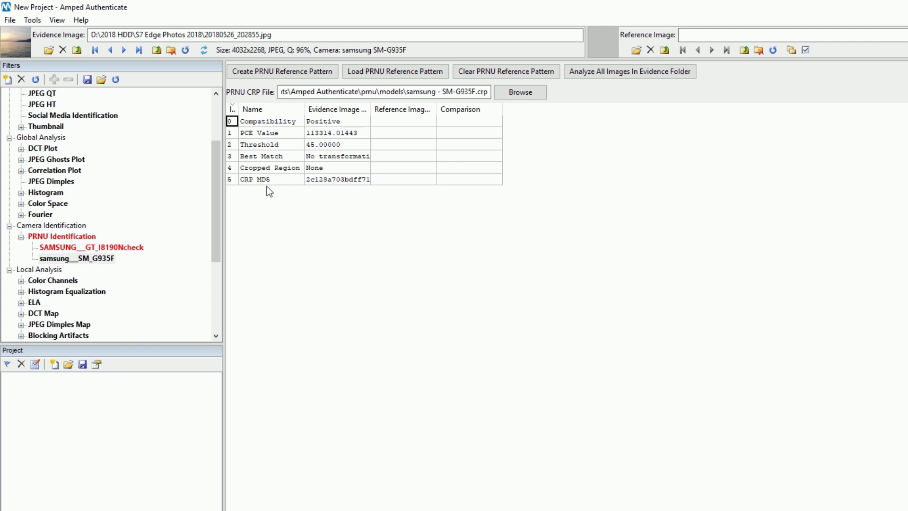
mouse_move(349, 125)
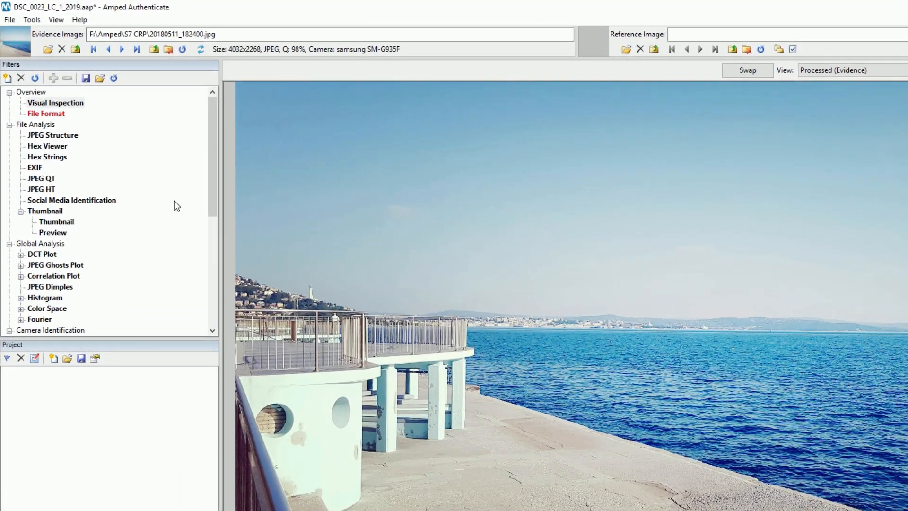
Run Social Media Identification on the pier photo and widen the Evidence Image Value column.
left_click(71, 200)
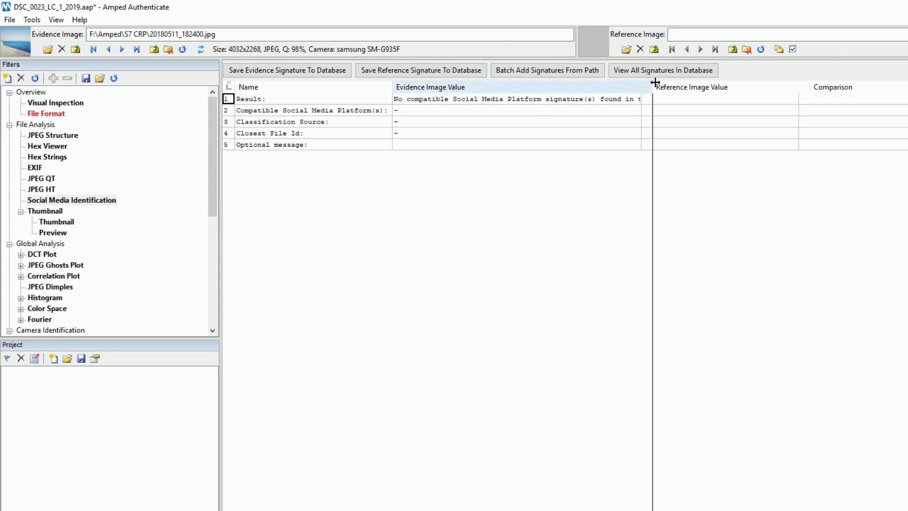
left_click_drag(653, 87, 724, 87)
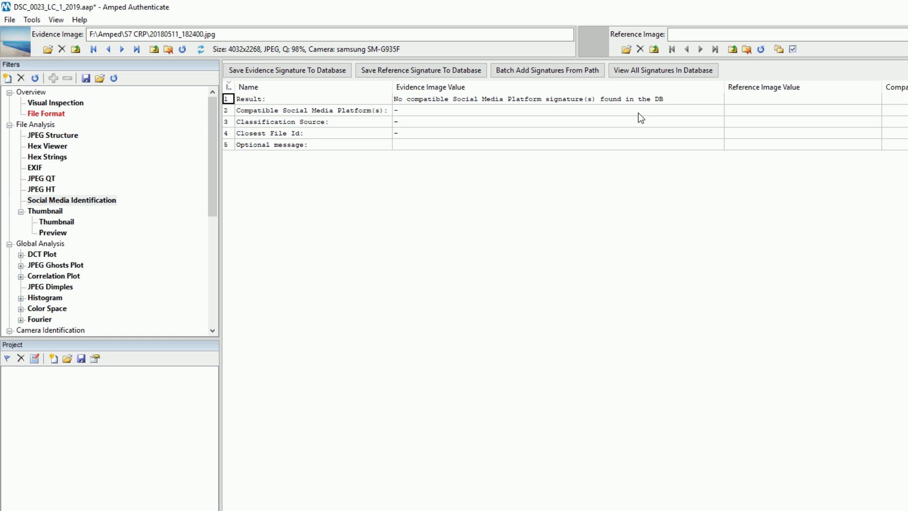
mouse_move(627, 205)
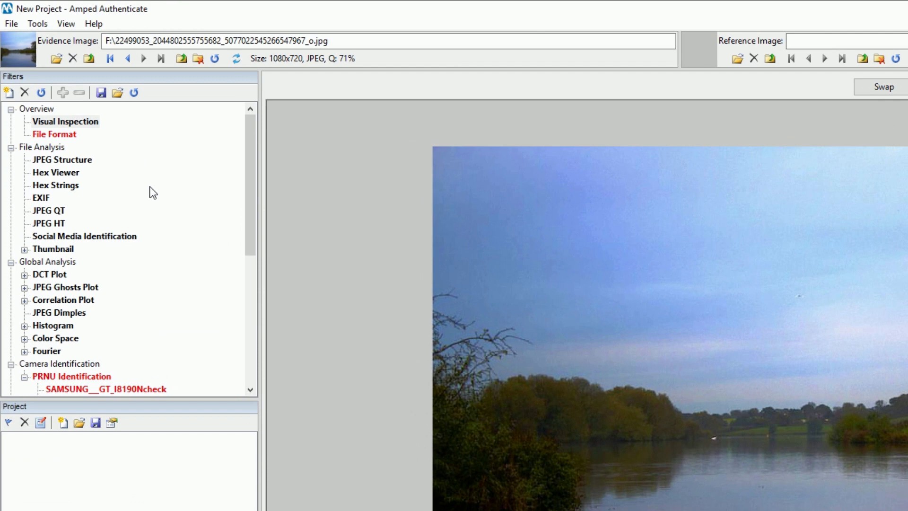
Run Social Media Identification on the lake photo and browse all database signatures.
left_click(85, 241)
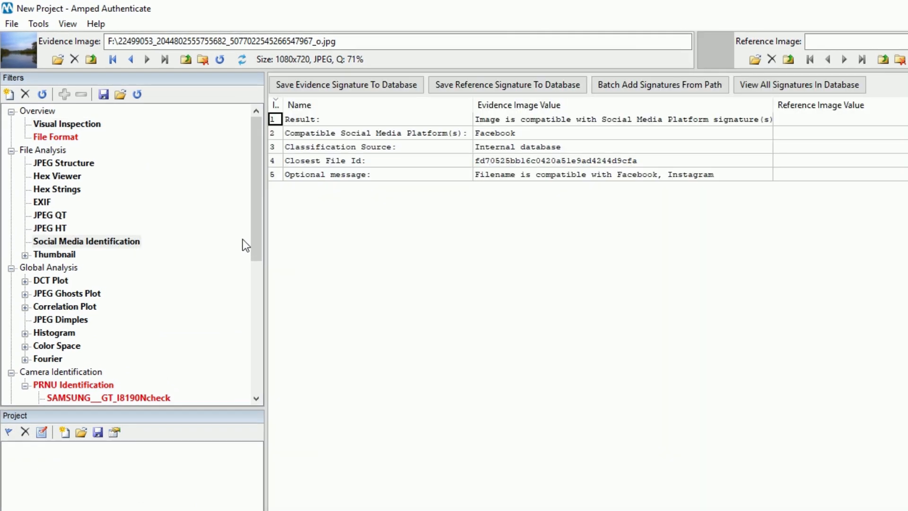
left_click(625, 119)
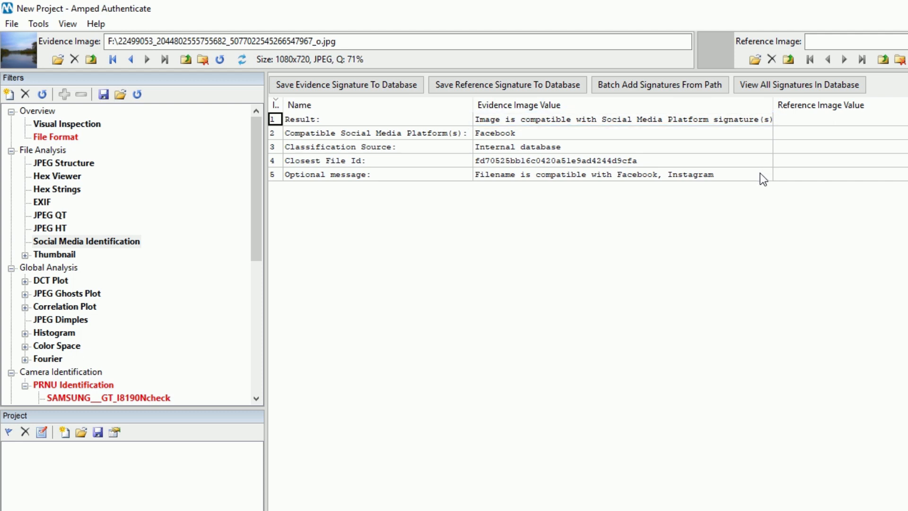
left_click(799, 85)
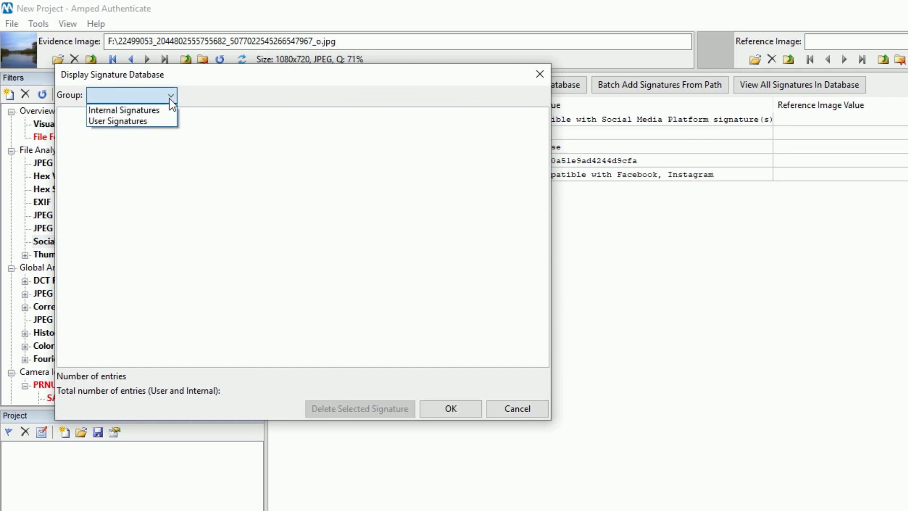
Show the Internal Signatures group and scroll its 8186 entries.
left_click(124, 110)
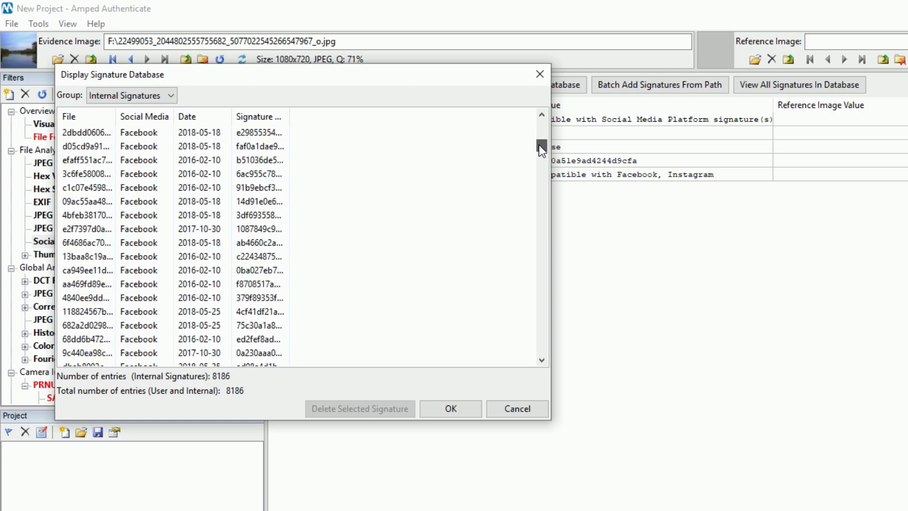
scroll("down", 3)
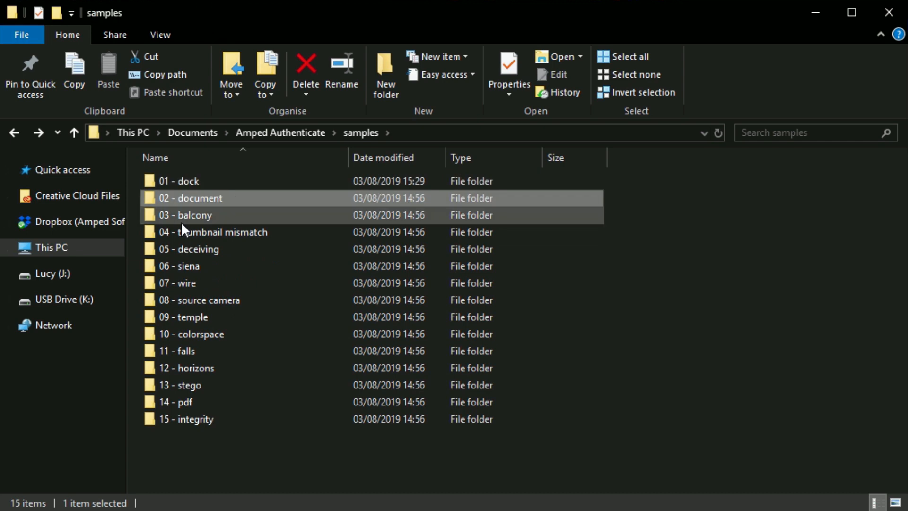
Look inside the '04 - thumbnail mismatch' folder, then return to samples.
double_click(213, 231)
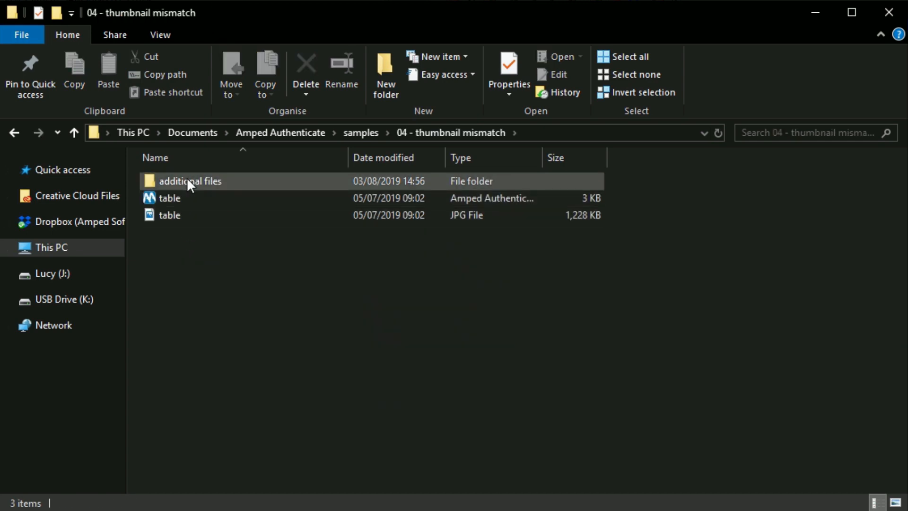
mouse_move(13, 133)
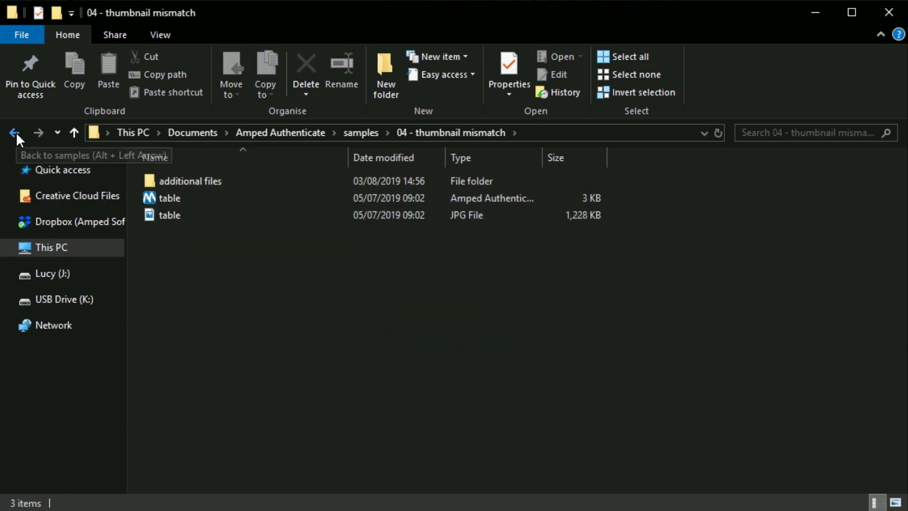
left_click(14, 132)
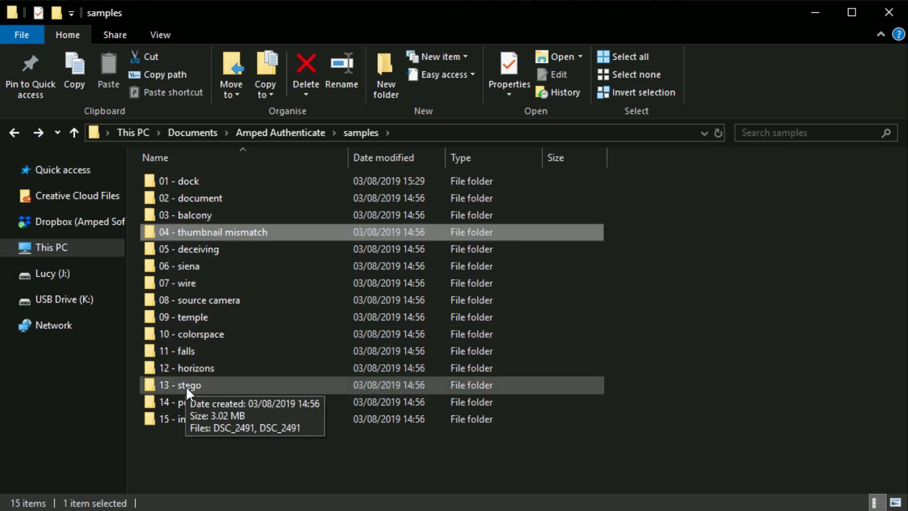
mouse_move(207, 445)
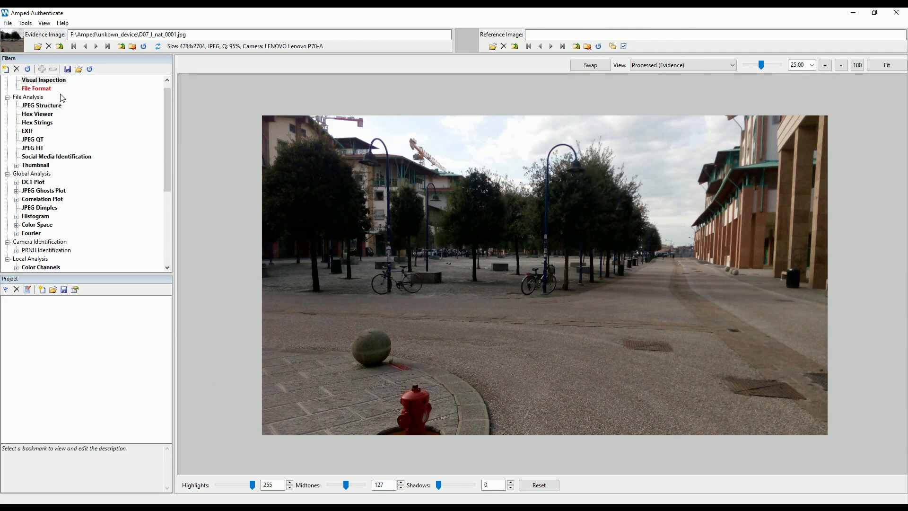
Show the File Format analysis and check the missing JPEG QT hash for the Lenovo P70-A.
left_click(36, 88)
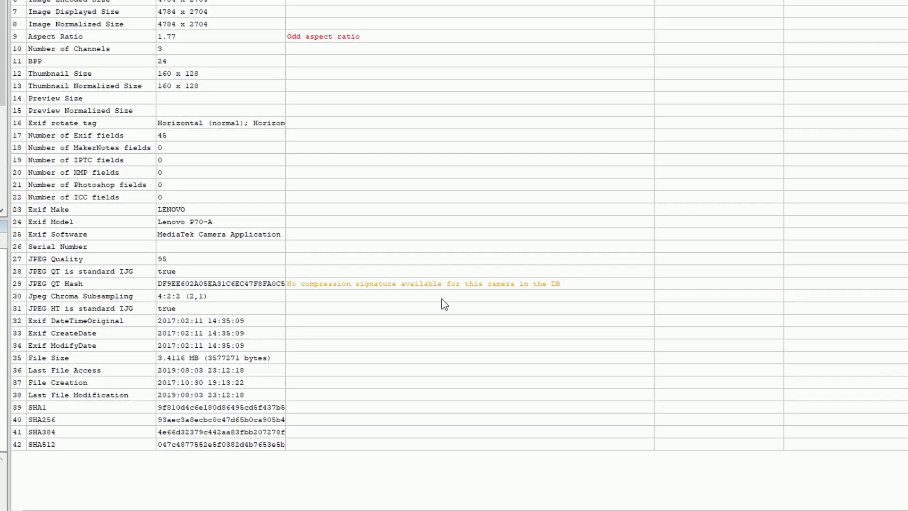
left_click(423, 283)
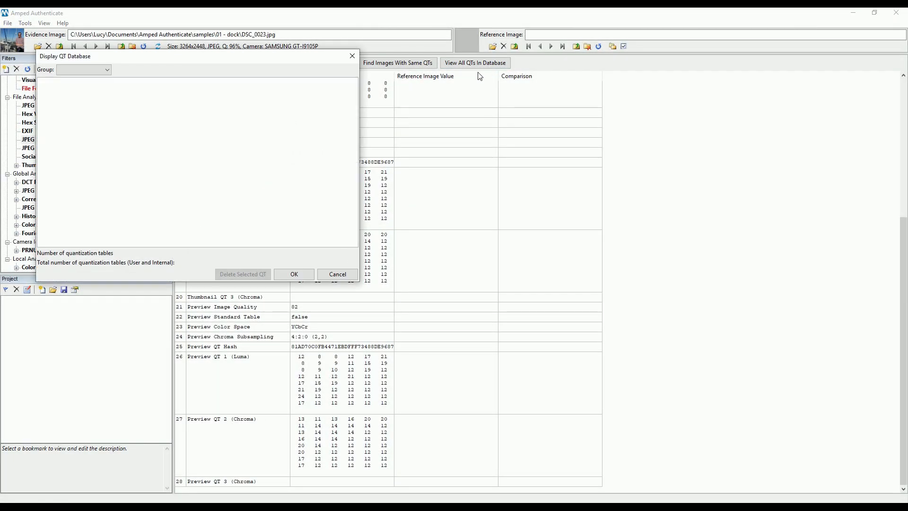
Filter the QT database to the Internal Camera group and scroll its 13172 tables.
left_click(106, 69)
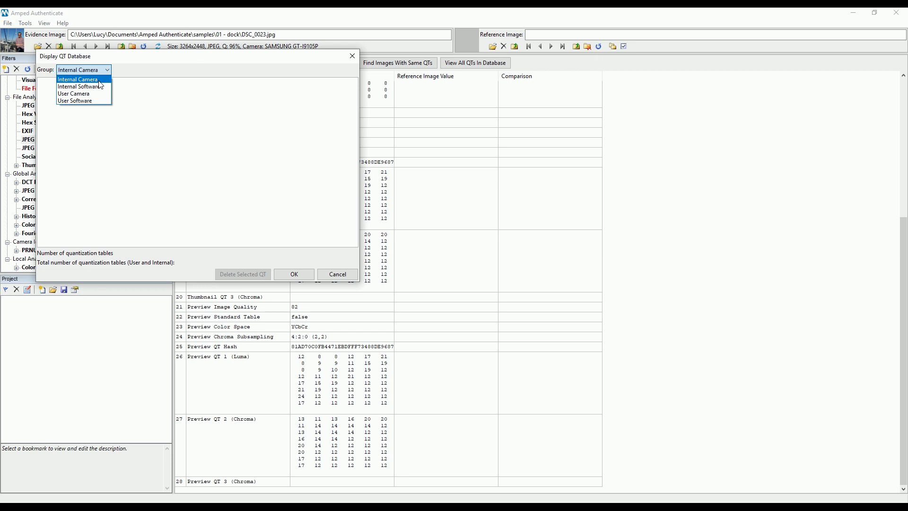
left_click(78, 79)
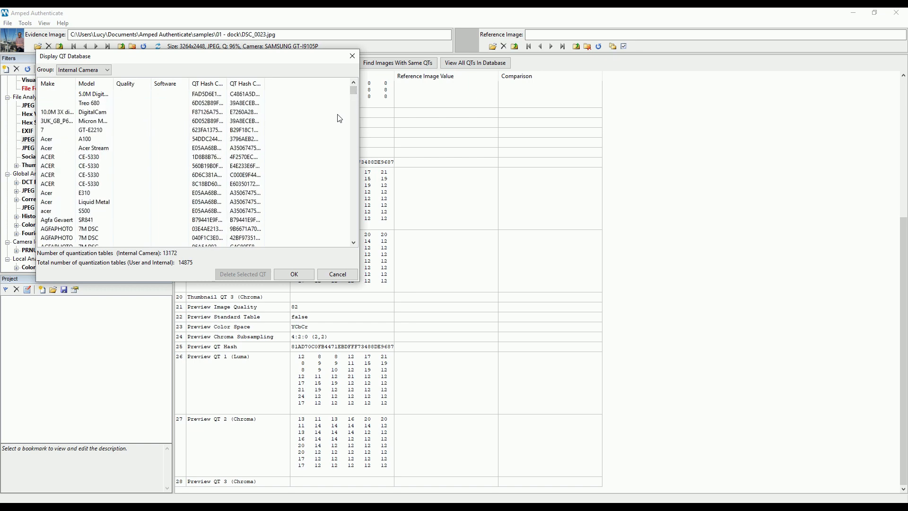
scroll("down", 3)
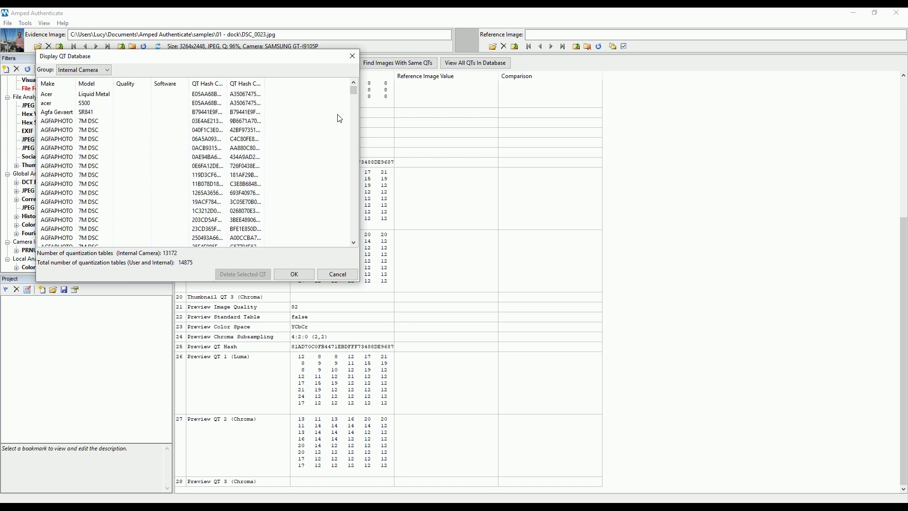
scroll("down", 3)
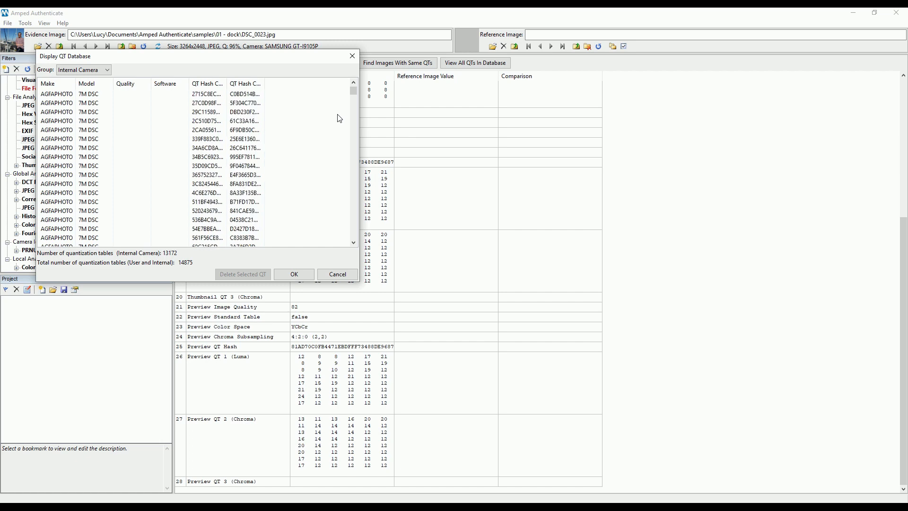
scroll("down", 3)
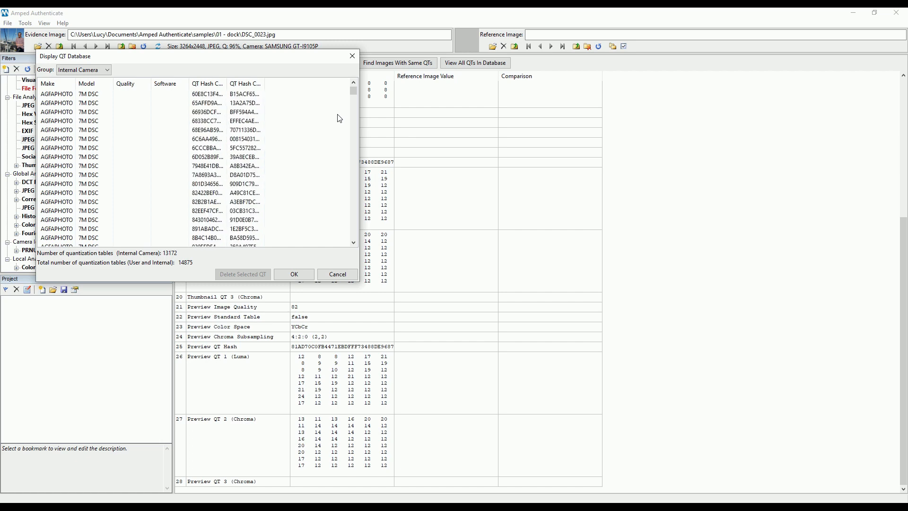